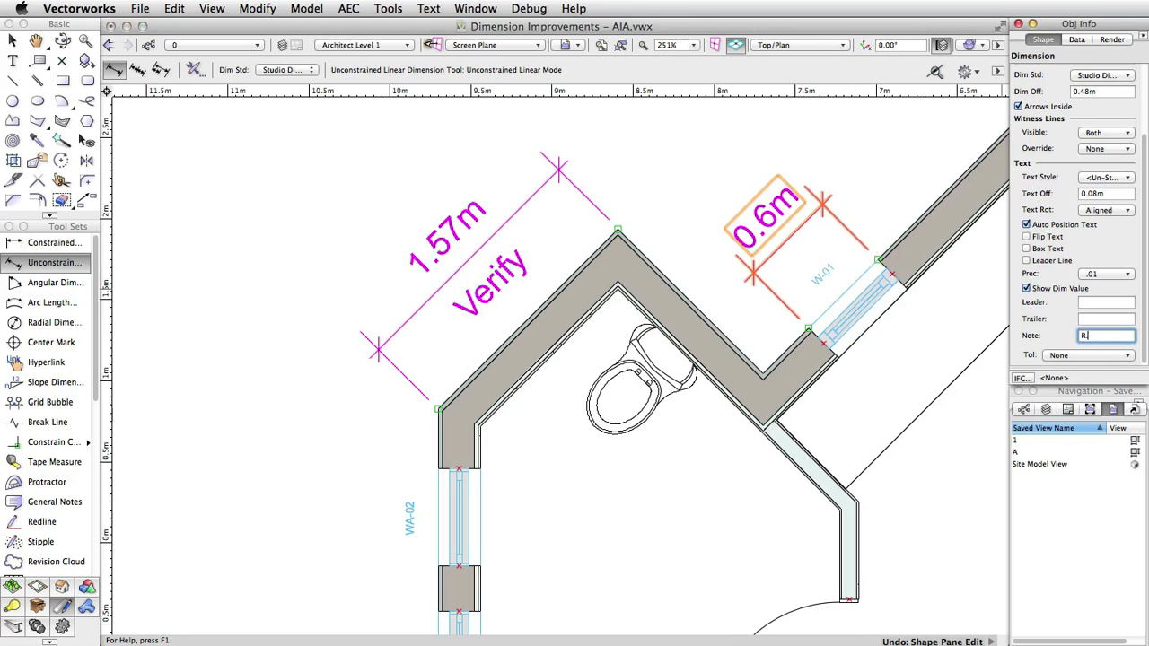
# Step: Give the 0.6m window dimension the note 'R.O.' and hide its measured value
pyautogui.write('.O.')
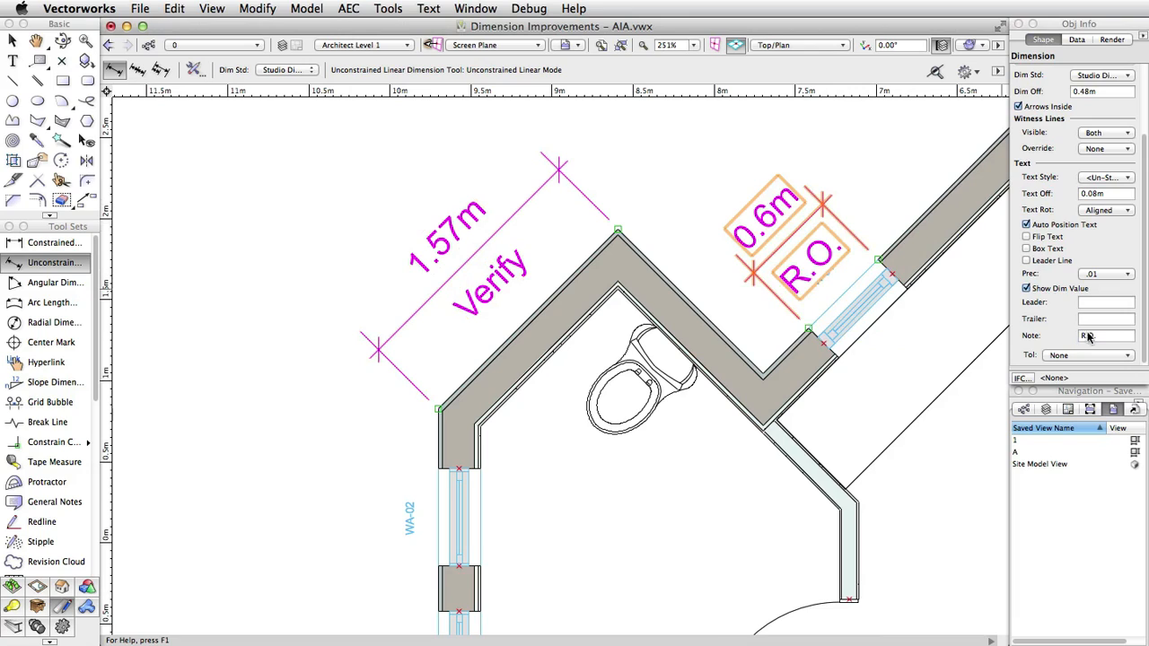
pyautogui.click(1027, 287)
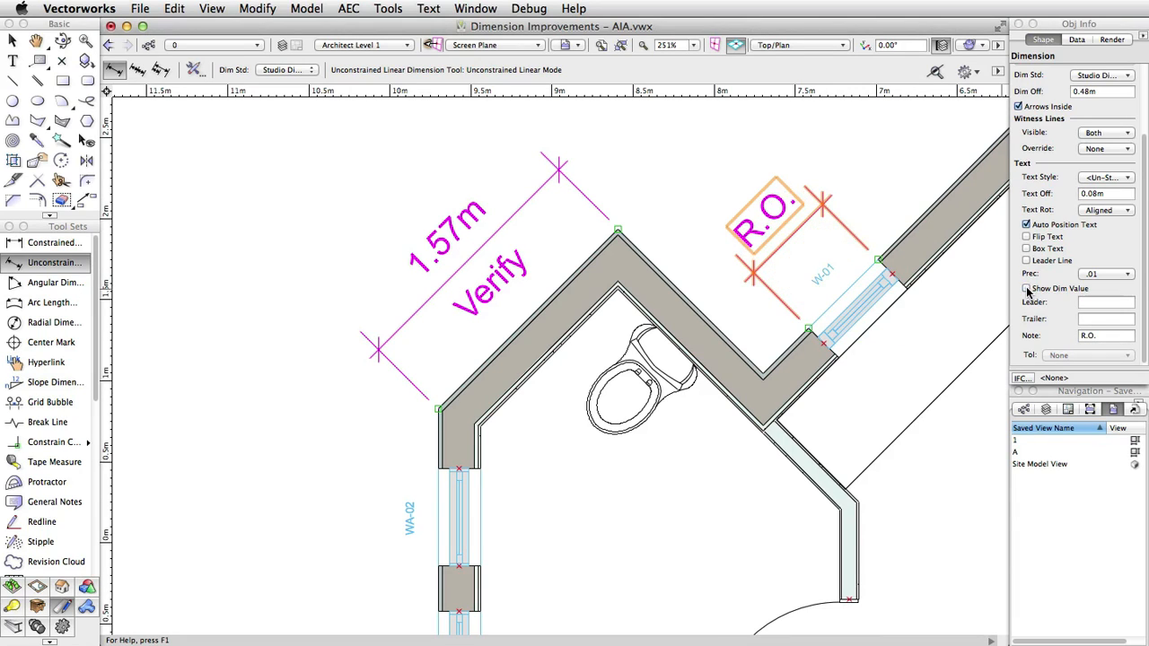
pyautogui.click(1027, 288)
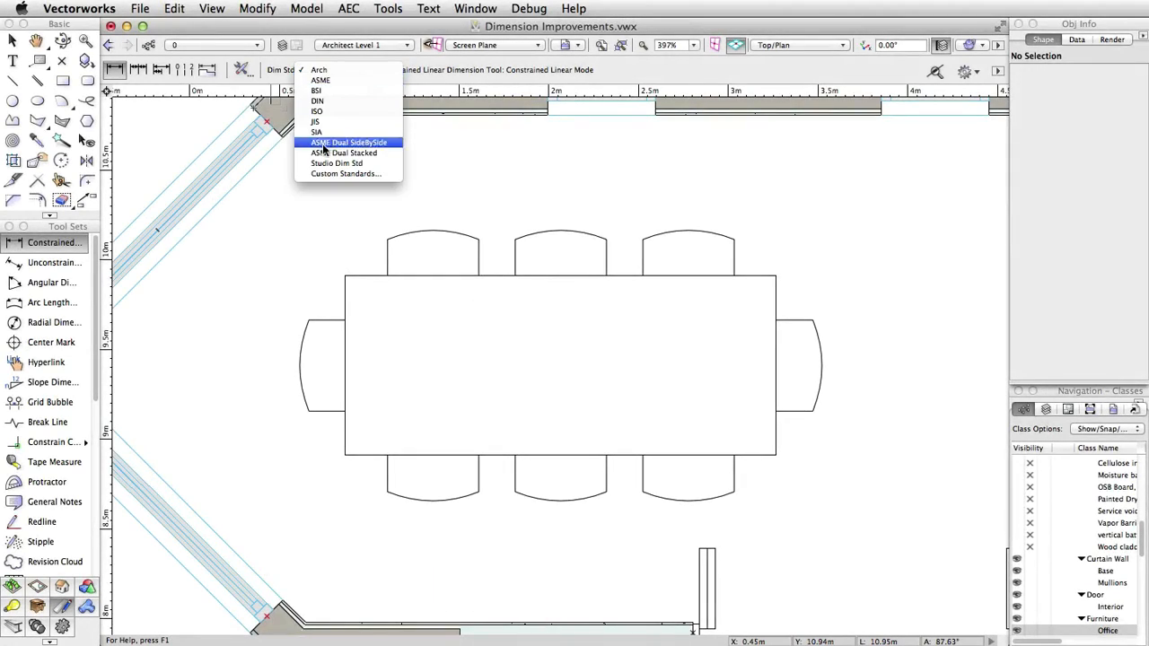
# Step: Start a constrained linear dimension at the conference table corner using Studio Dim Std
pyautogui.click(338, 161)
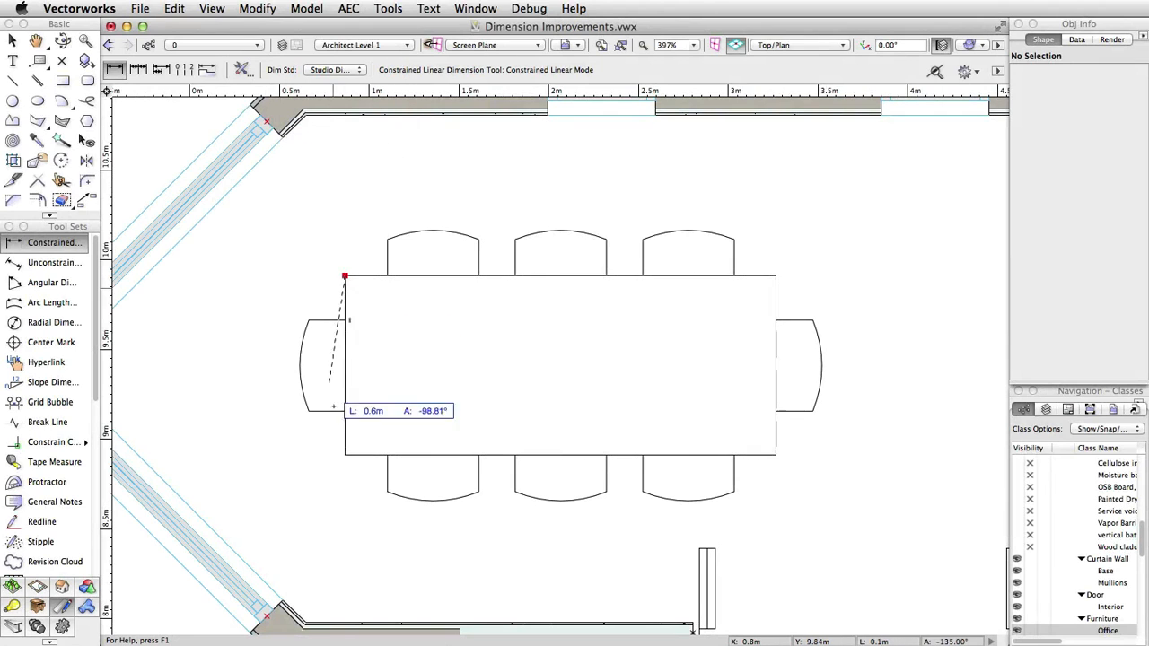
pyautogui.click(344, 456)
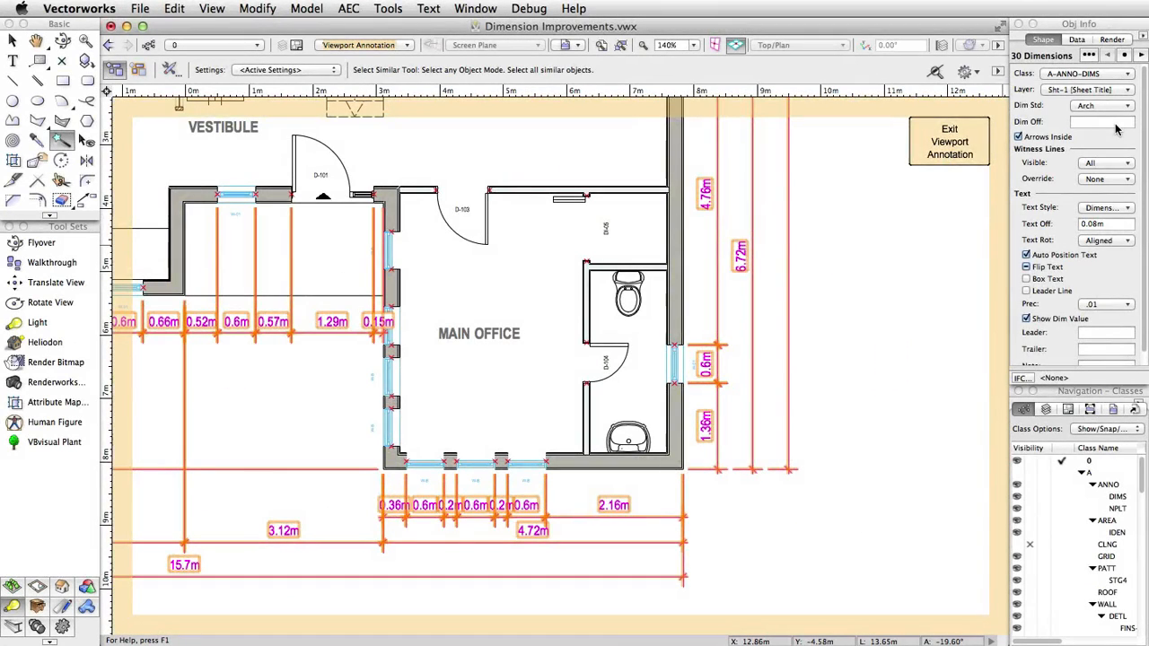
# Step: Apply Studio Dim Std to the selected dimension strings so text sits outside the lines
pyautogui.click(1102, 104)
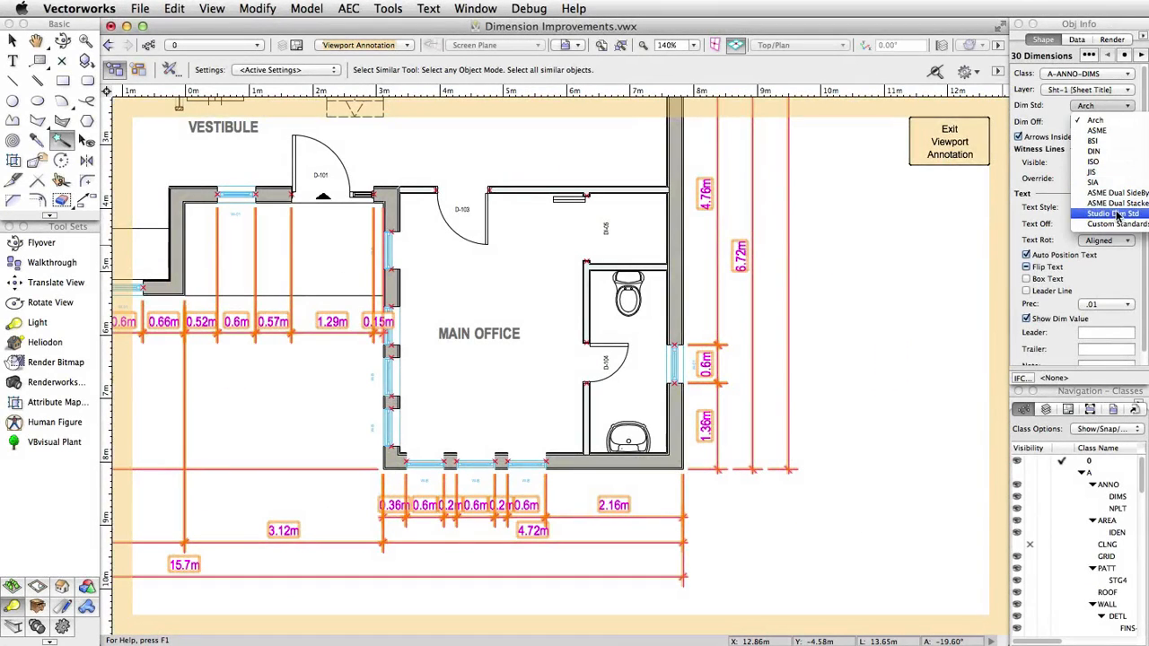
pyautogui.click(1113, 213)
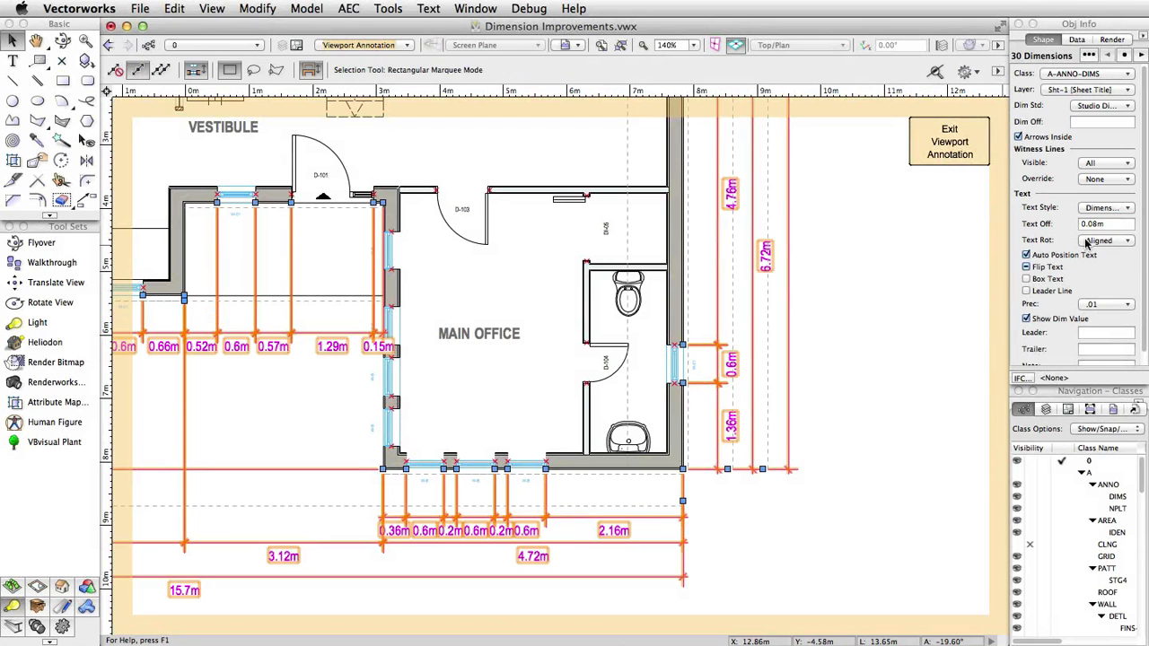